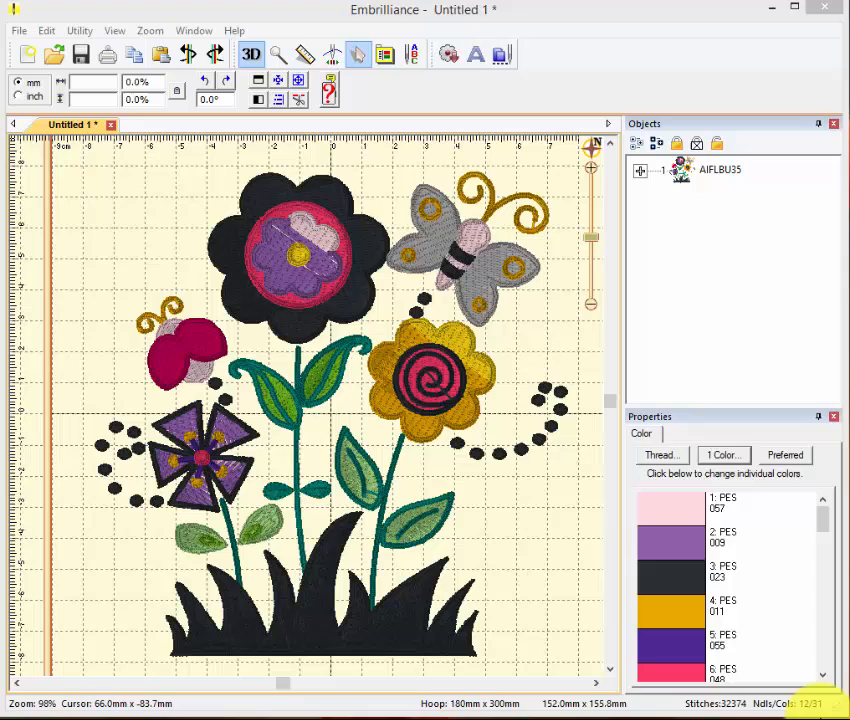
pyautogui.moveTo(624, 200)
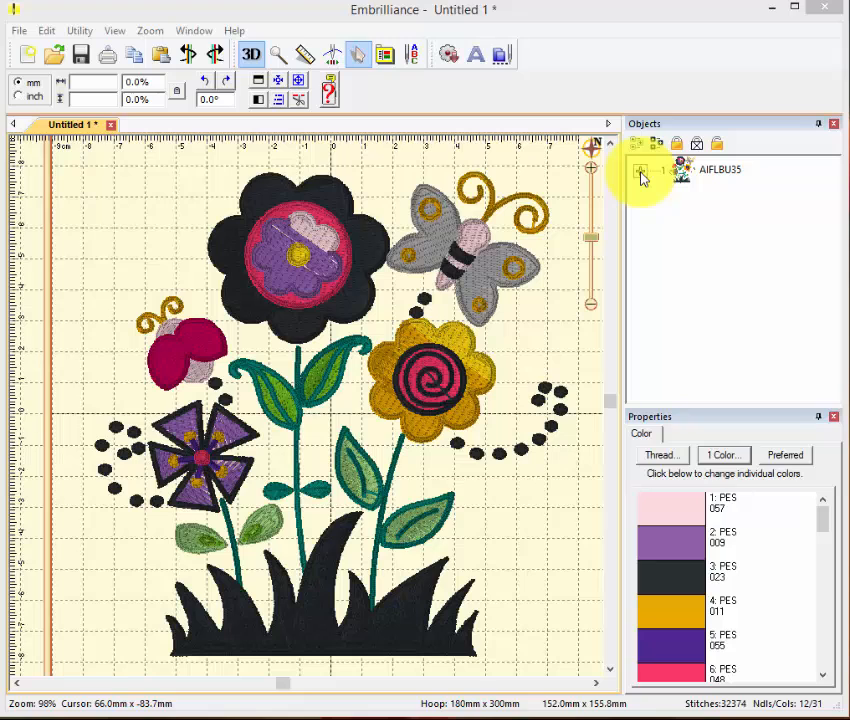
# - Expand the flower-garden design in the Objects panel to list its colour stops down to 1:31
pyautogui.click(640, 168)
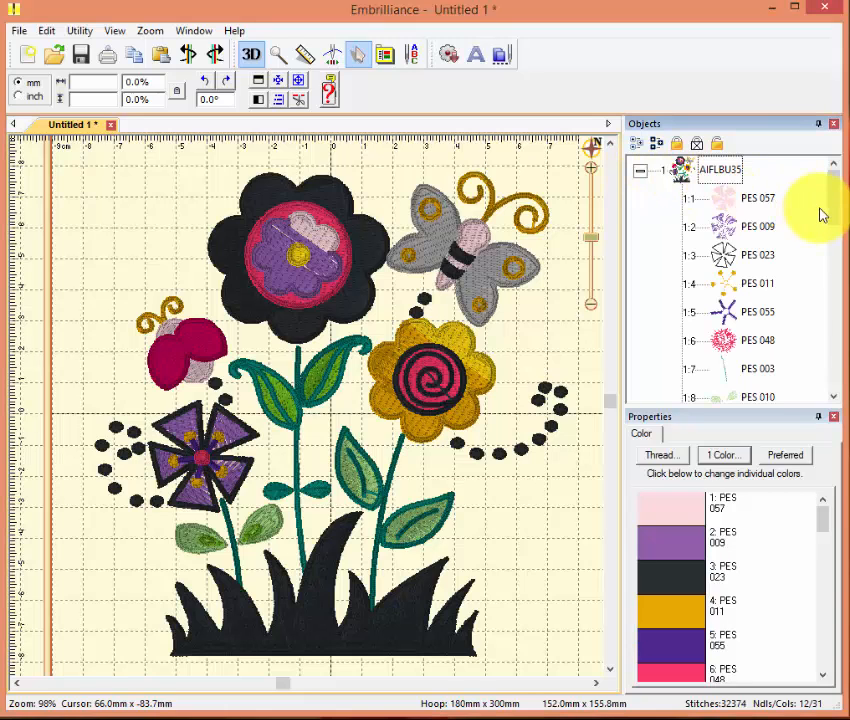
pyautogui.scroll(-3)
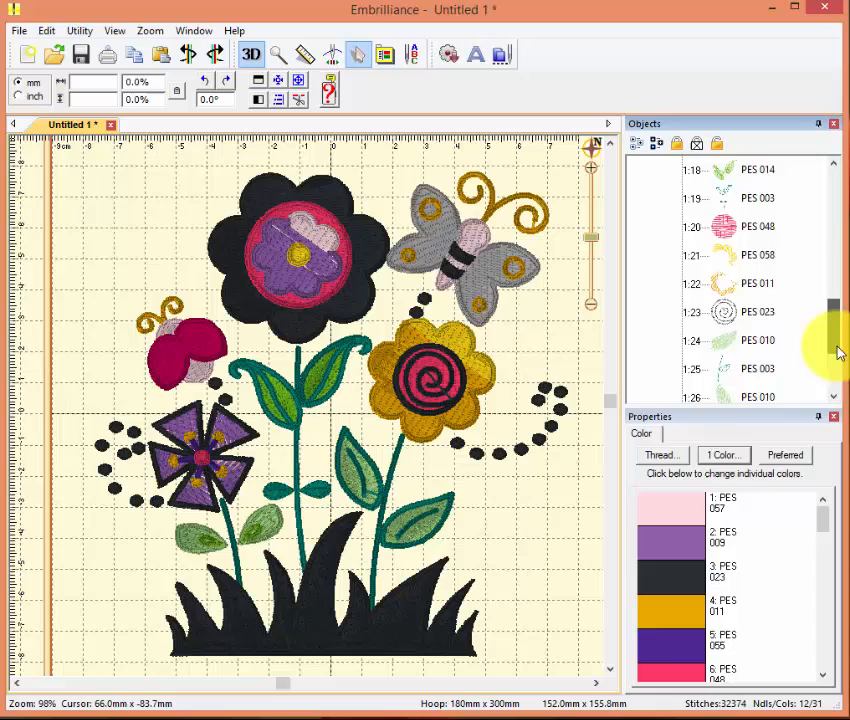
pyautogui.scroll(-3)
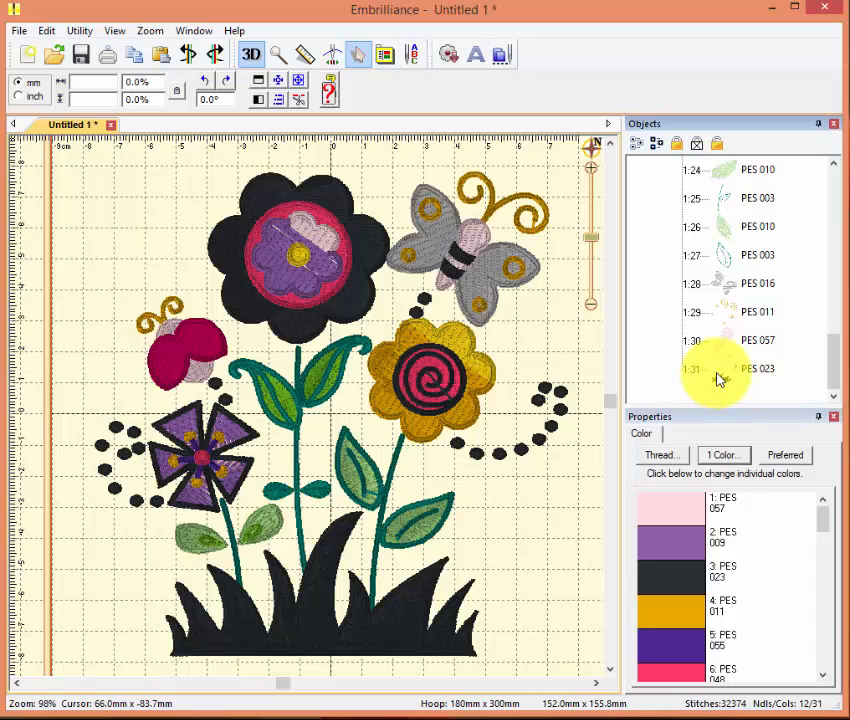
# - Recolour the last colour stop with Hemingworth Kelly Green found by searching 'kel'
pyautogui.click(758, 368)
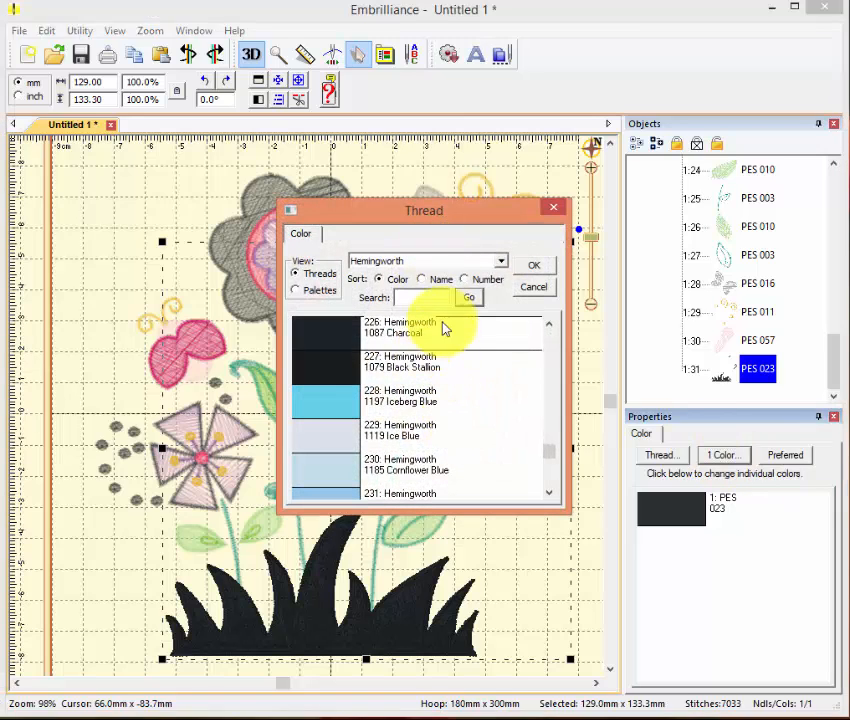
pyautogui.write('kelly')
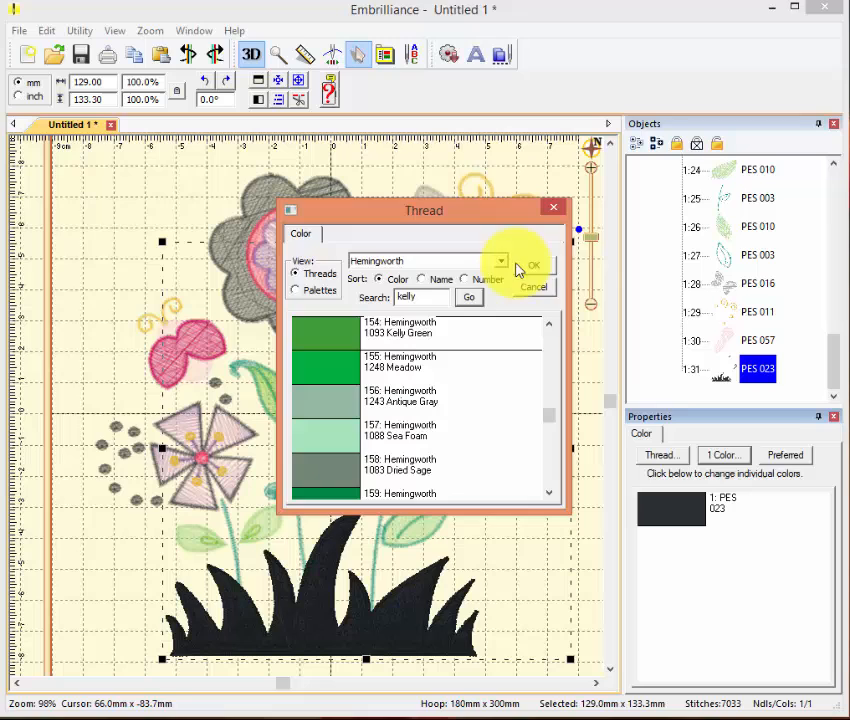
pyautogui.click(532, 264)
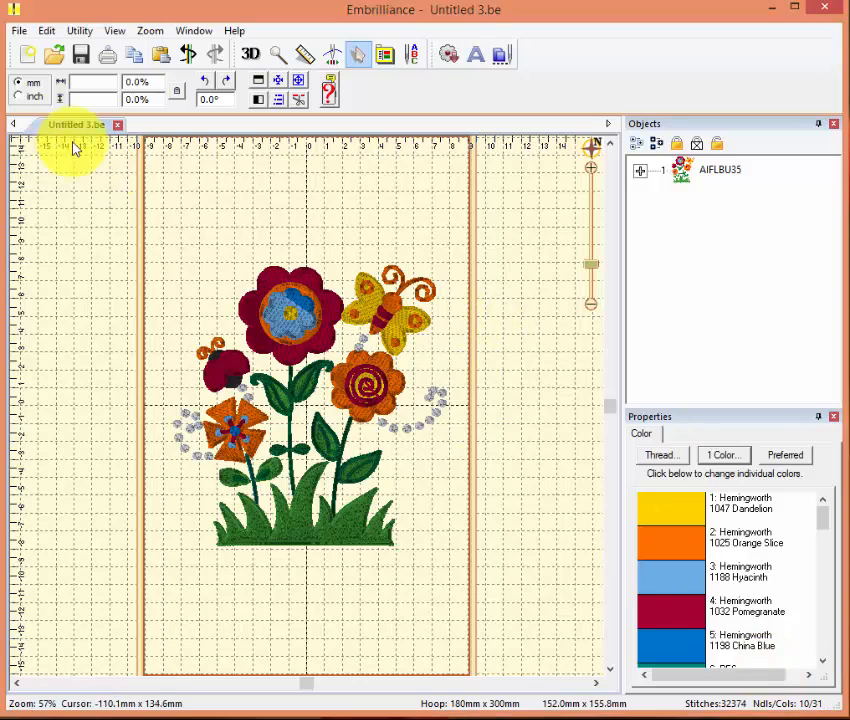
# - Show the Utility menu where Color Sort is available
pyautogui.click(80, 30)
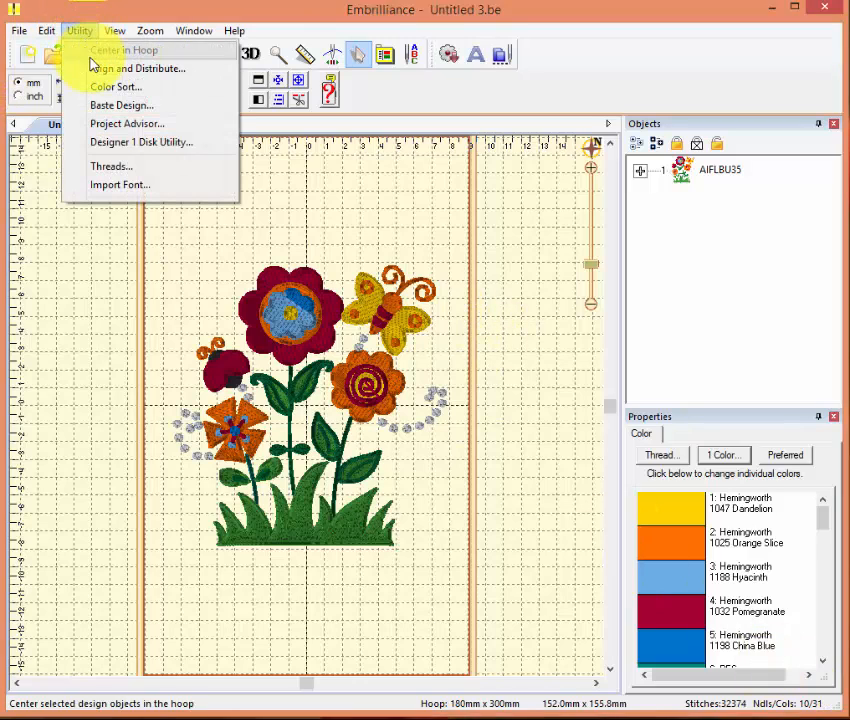
pyautogui.moveTo(116, 88)
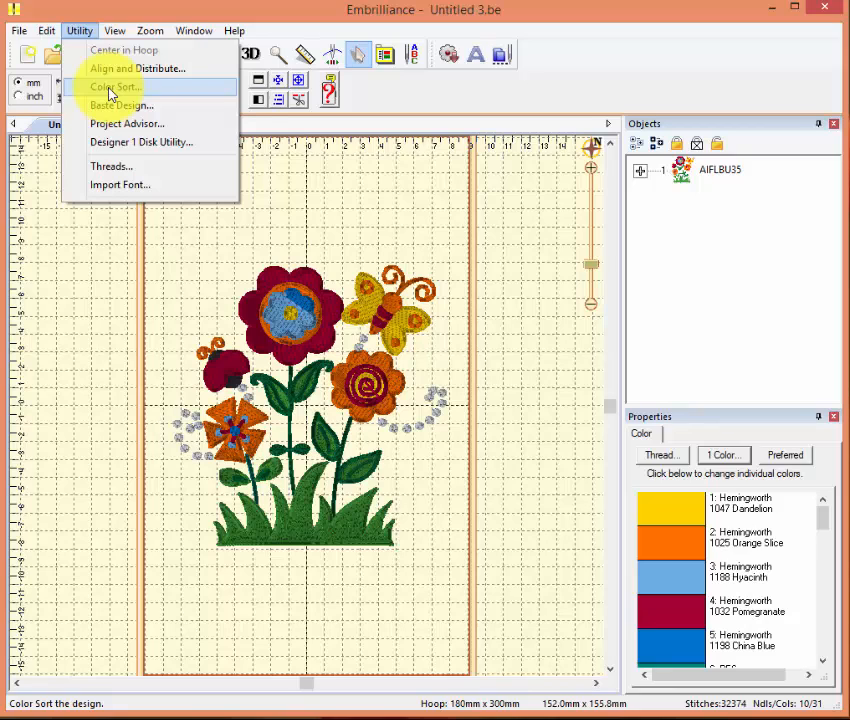
# - Colour-sort the design and save the result as the PES file 'garden sorted'
pyautogui.click(112, 88)
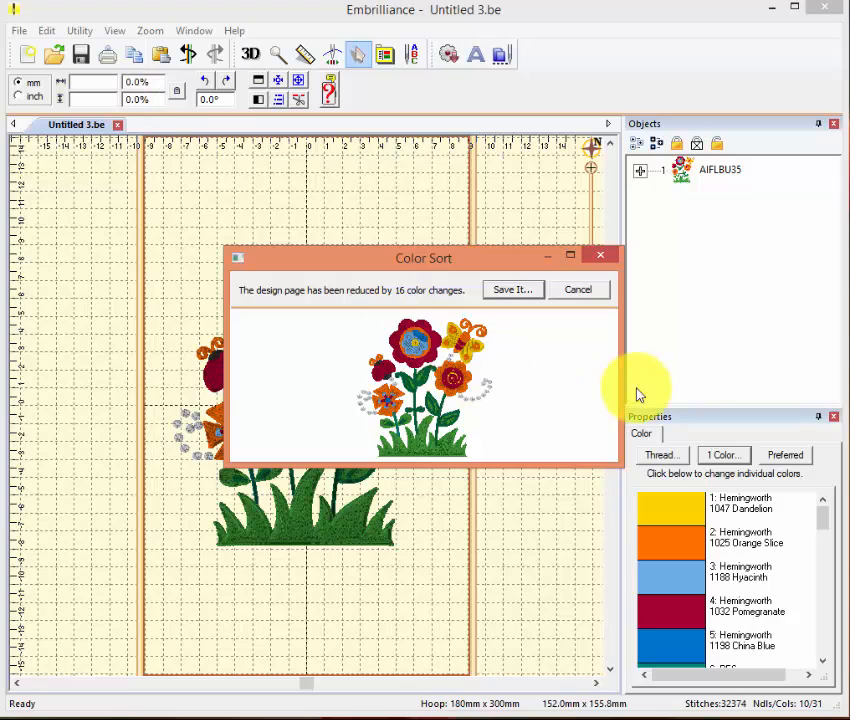
pyautogui.moveTo(578, 288)
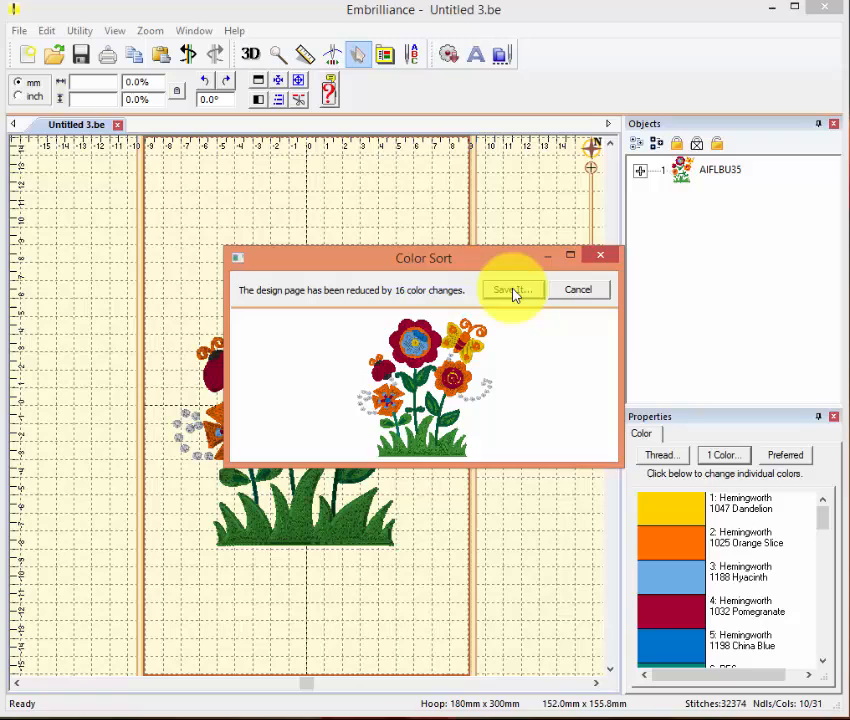
pyautogui.click(512, 290)
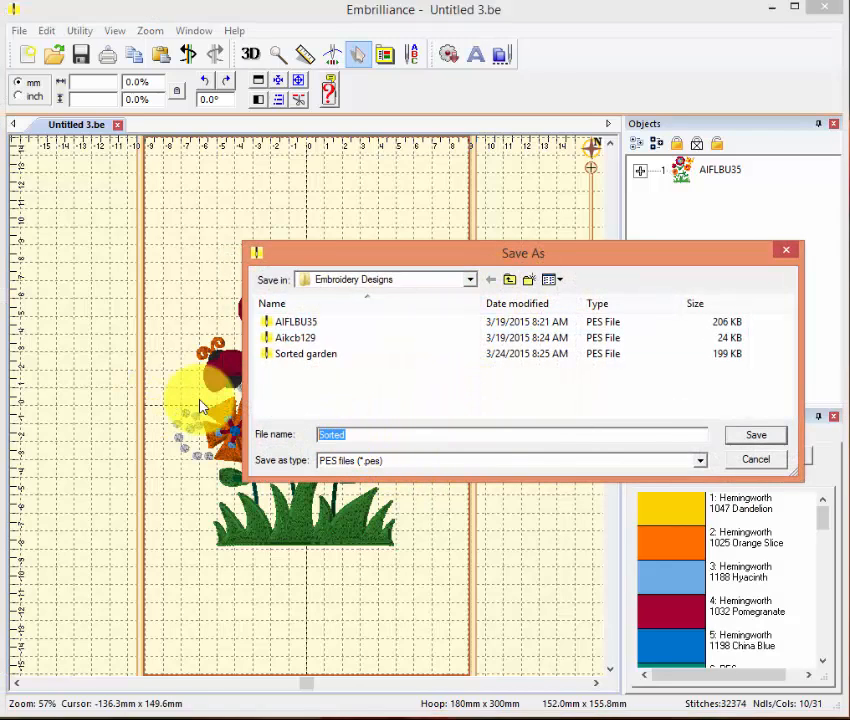
pyautogui.write('garden sorte')
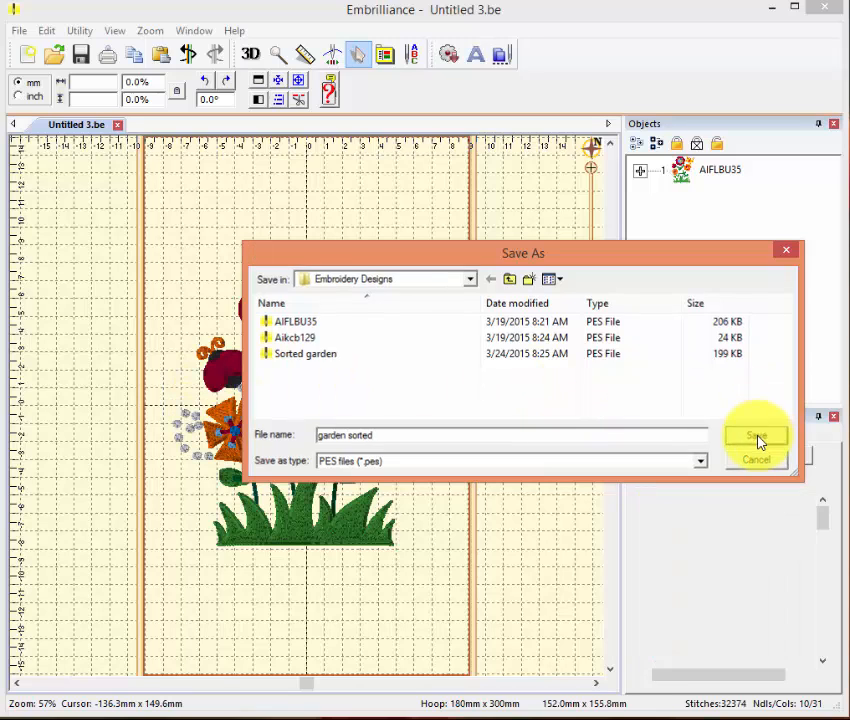
pyautogui.click(756, 438)
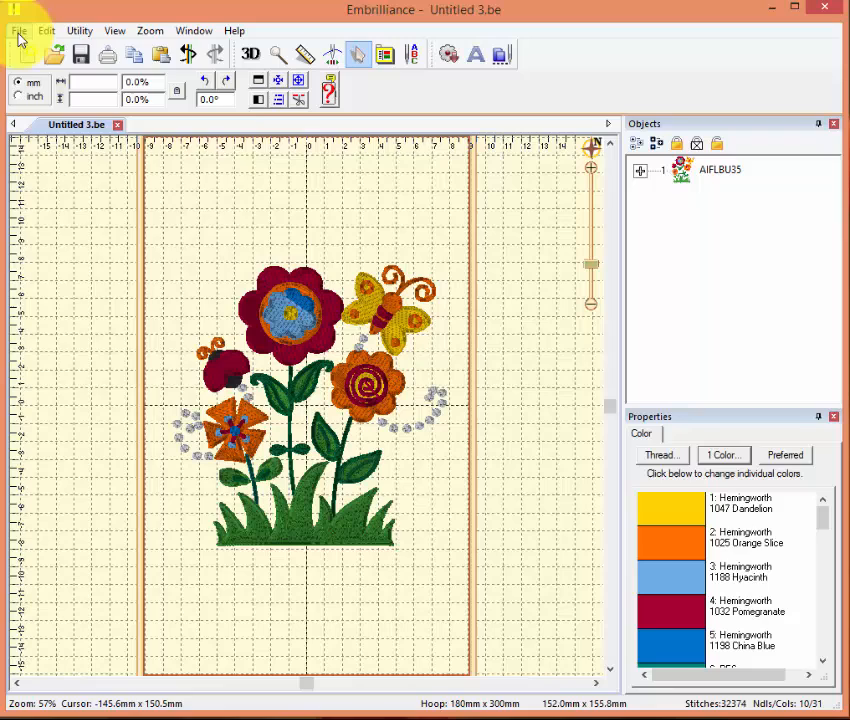
# - Reopen the saved 'garden sorted' PES from Embroidery Designs in its own tab
pyautogui.click(18, 30)
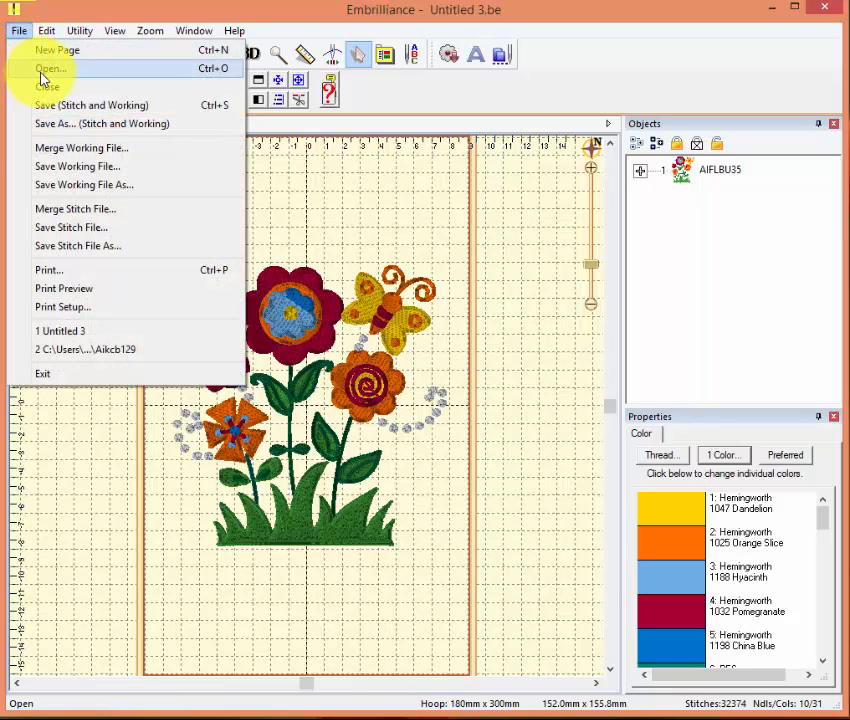
pyautogui.click(48, 68)
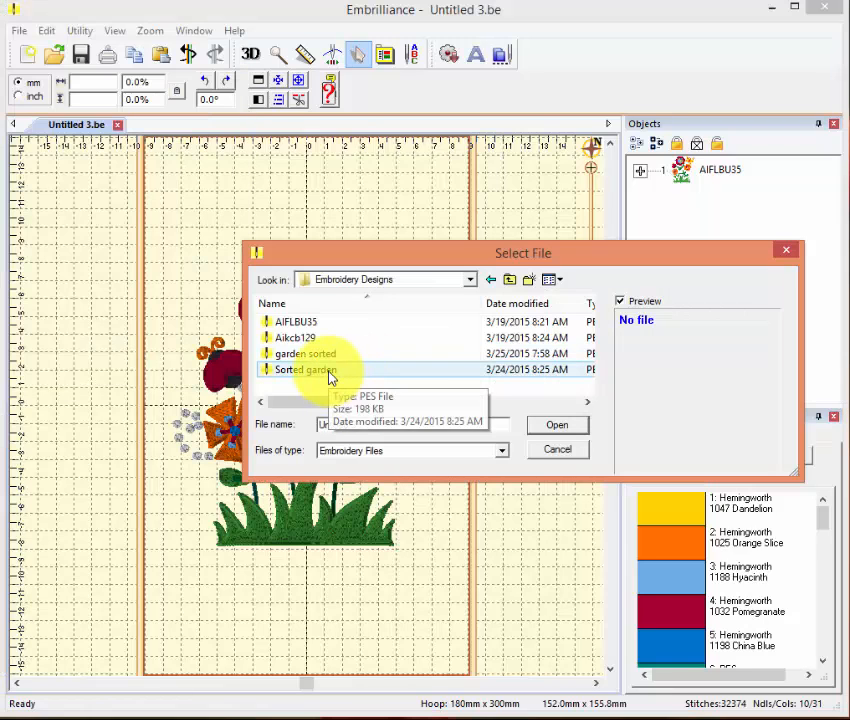
pyautogui.click(304, 352)
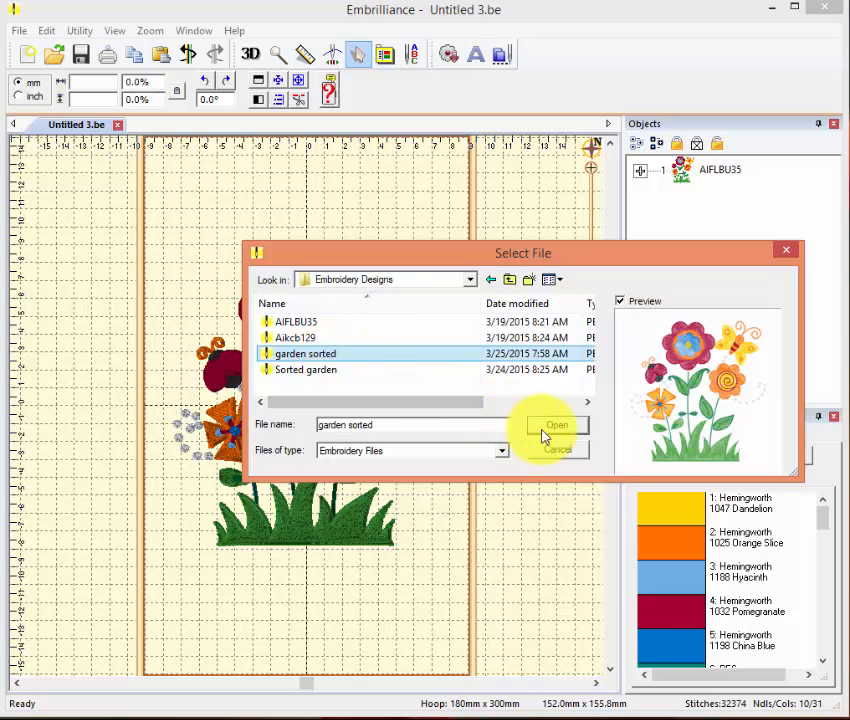
pyautogui.click(556, 424)
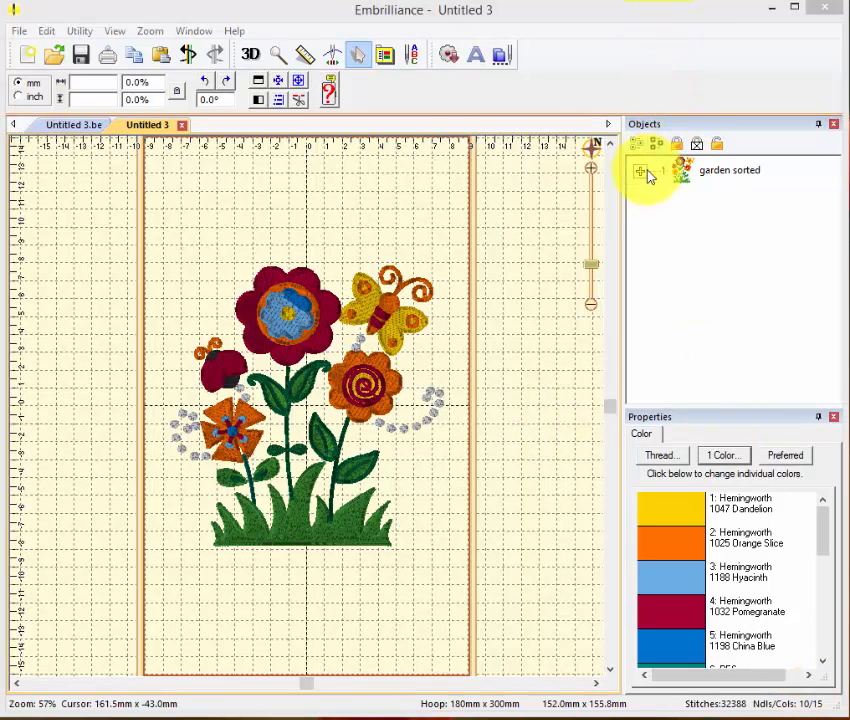
# - Expand the reopened garden sorted design to list its 15 Hemingworth colour stops
pyautogui.click(640, 170)
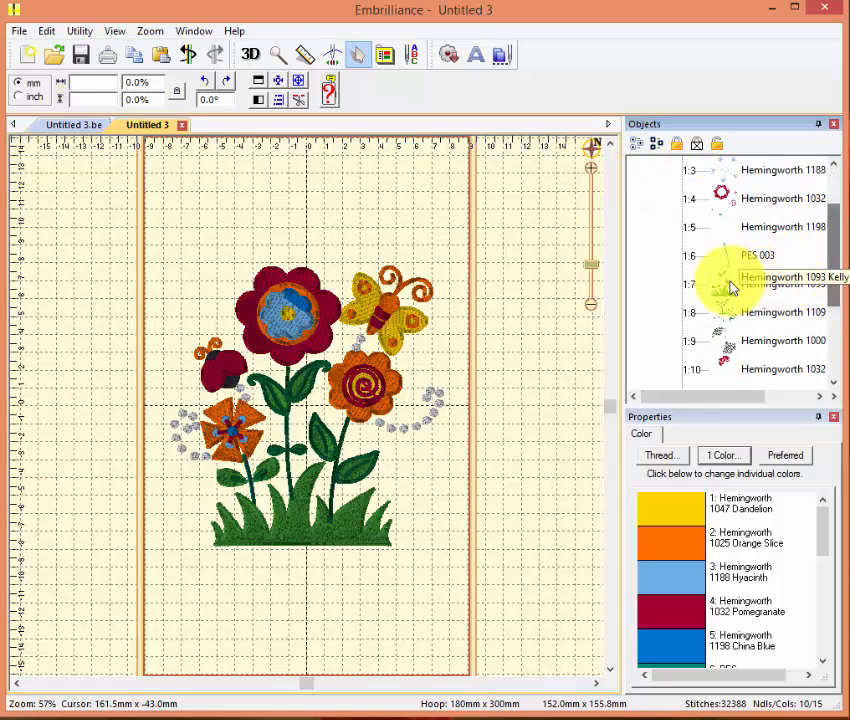
pyautogui.moveTo(750, 292)
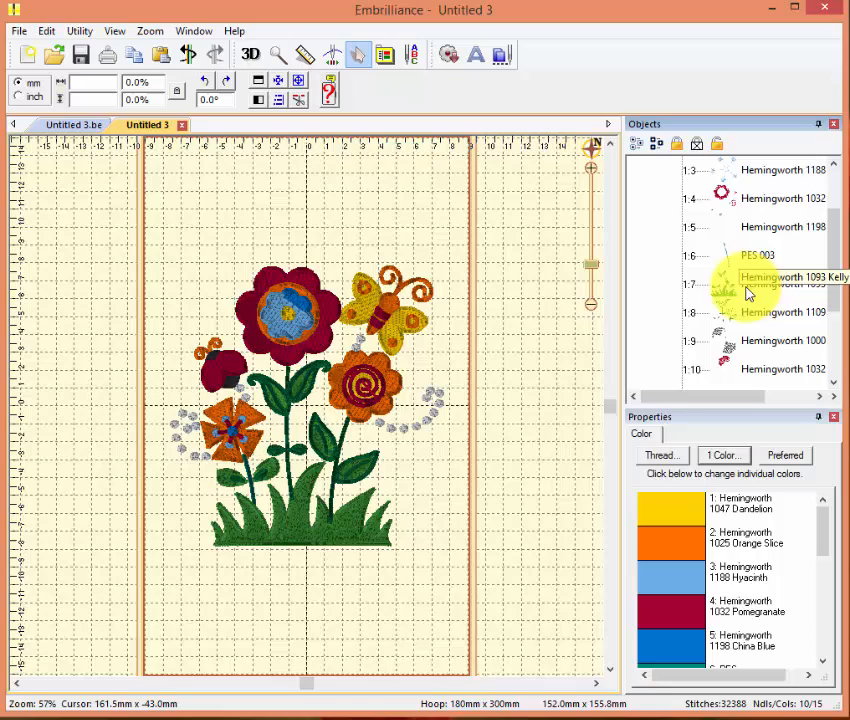
pyautogui.moveTo(716, 288)
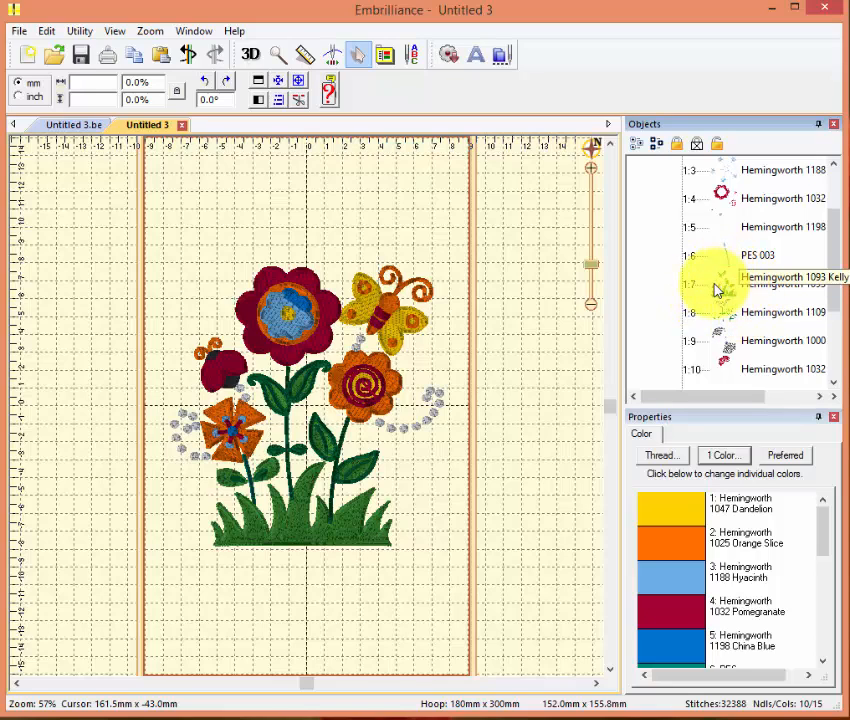
pyautogui.scroll(-3)
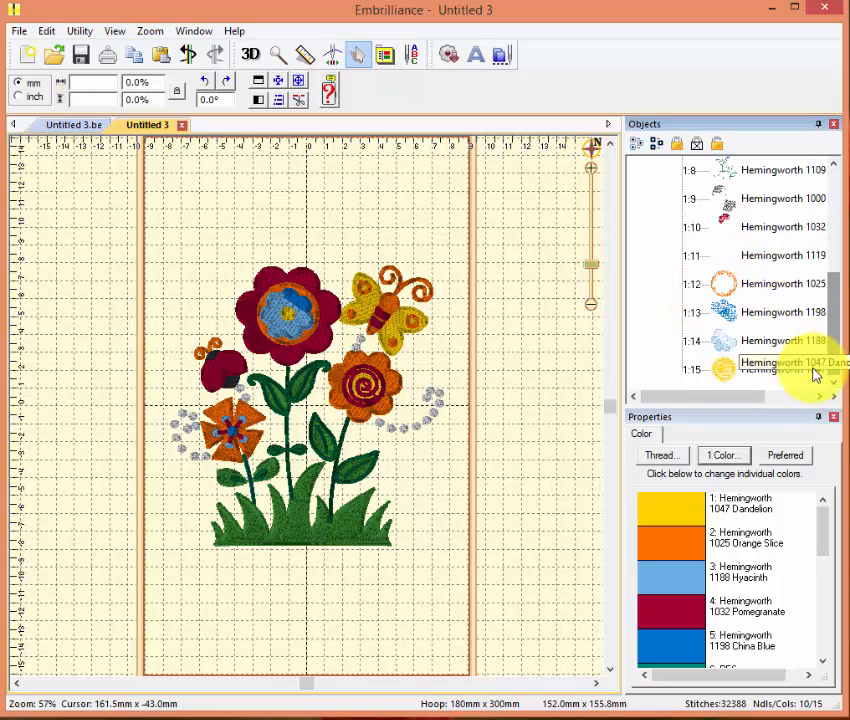